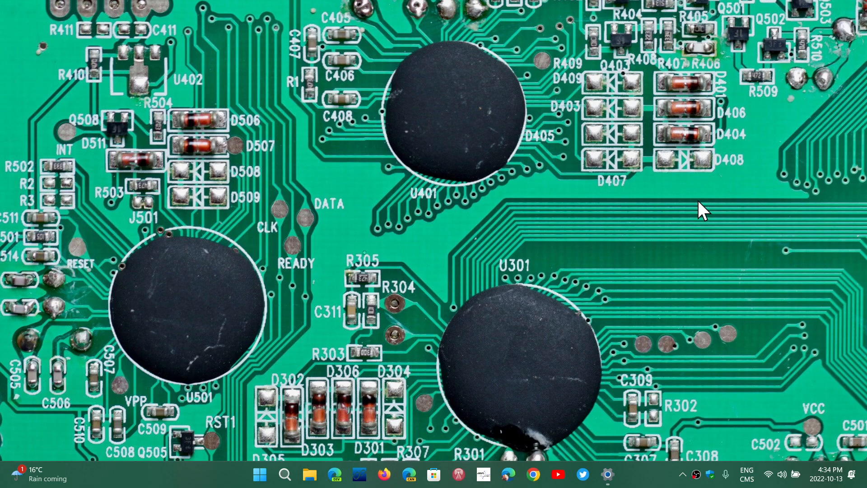
{"action": "mouse_move", "coordinate": [635, 365]}
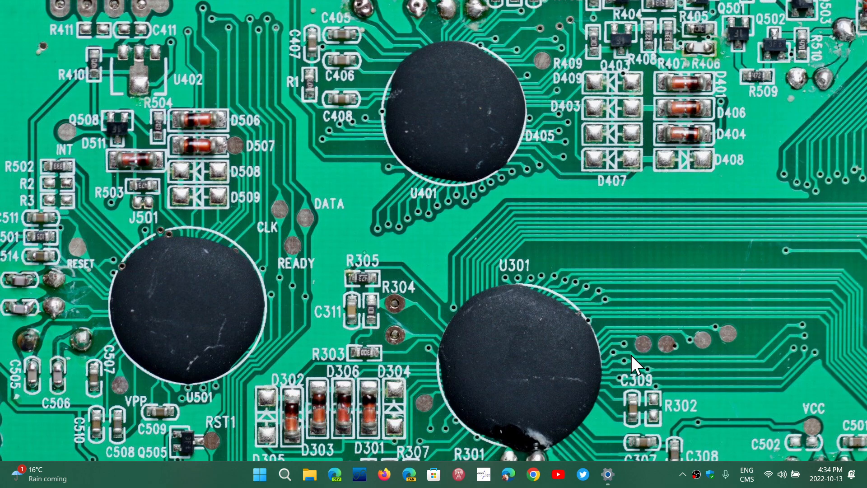
{"action": "mouse_move", "coordinate": [820, 388]}
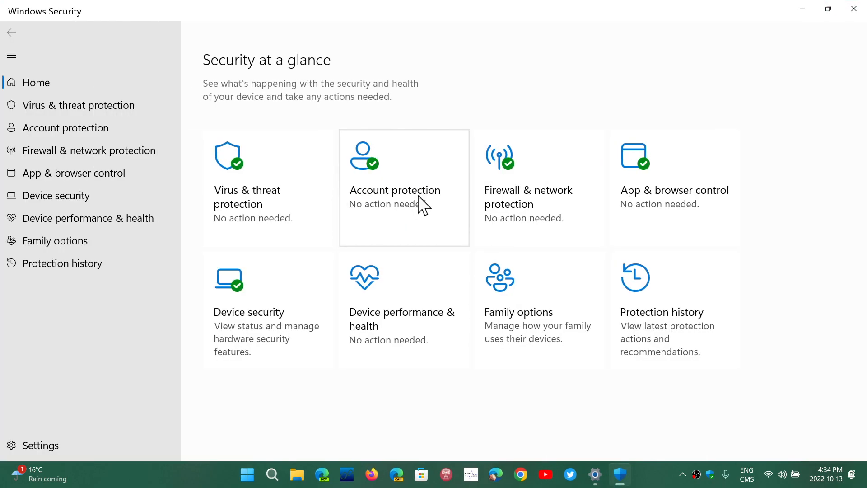
{"action": "mouse_move", "coordinate": [400, 199]}
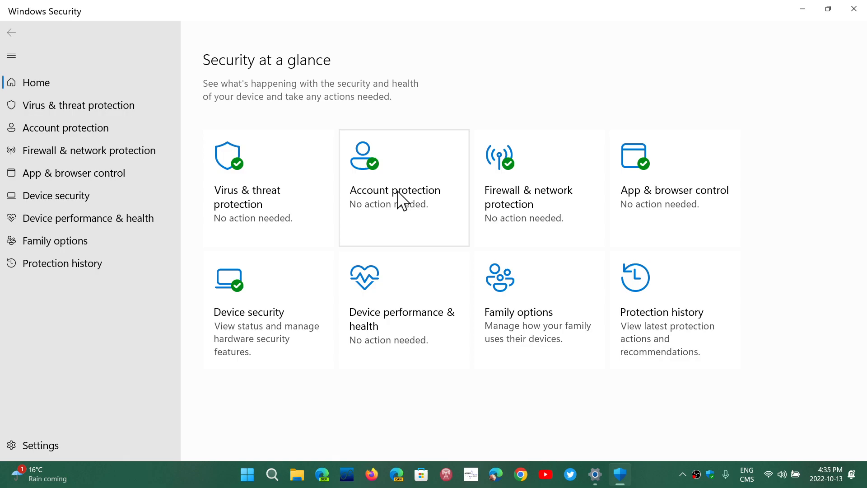
Step: Navigate from the security overview to the Account protection page via its tile
{"action": "left_click", "coordinate": [403, 187]}
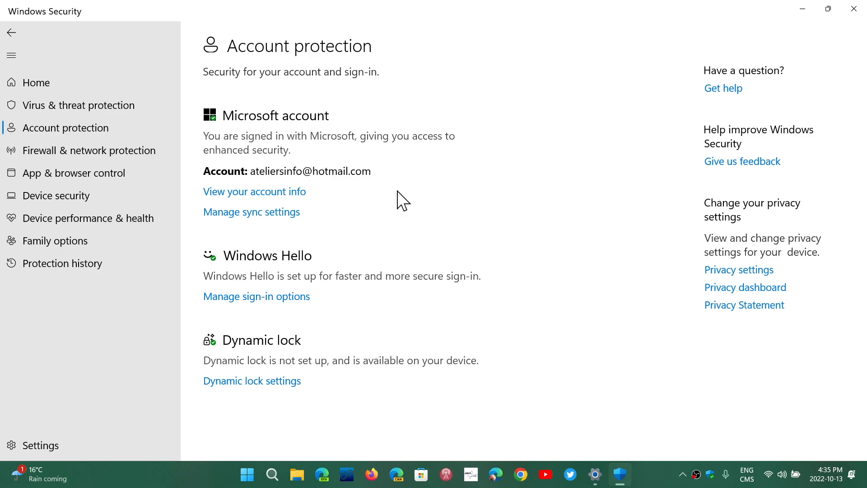
{"action": "mouse_move", "coordinate": [344, 209]}
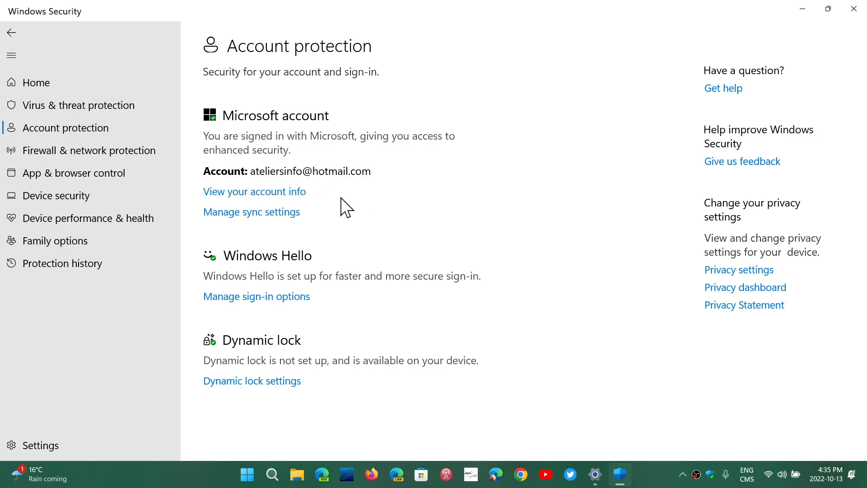
{"action": "mouse_move", "coordinate": [364, 214]}
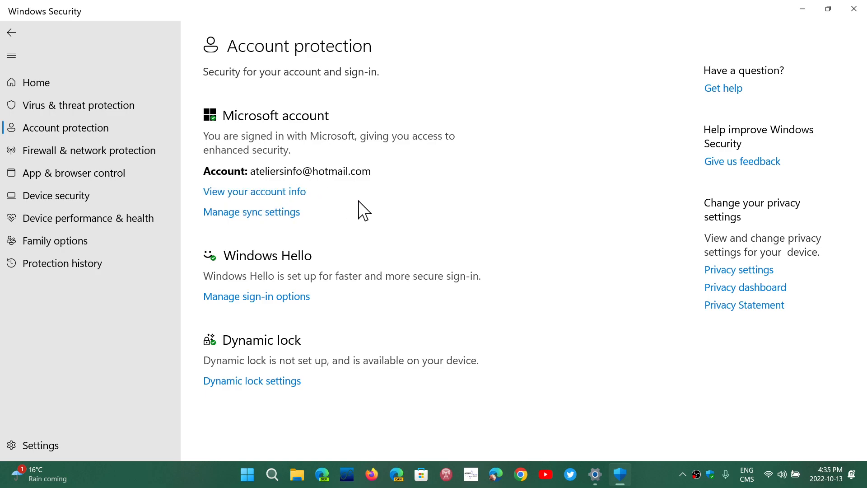
Step: Follow the Manage sync settings link to Settings > Accounts > Windows backup
{"action": "left_click", "coordinate": [256, 296]}
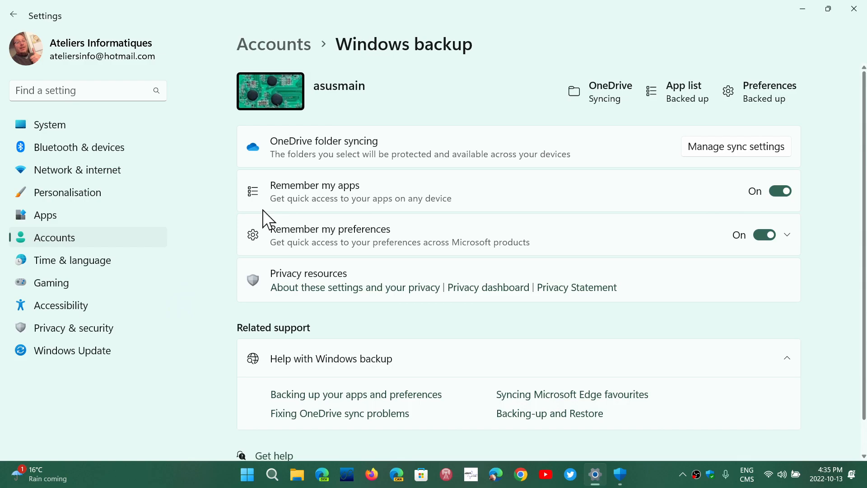
{"action": "mouse_move", "coordinate": [313, 218]}
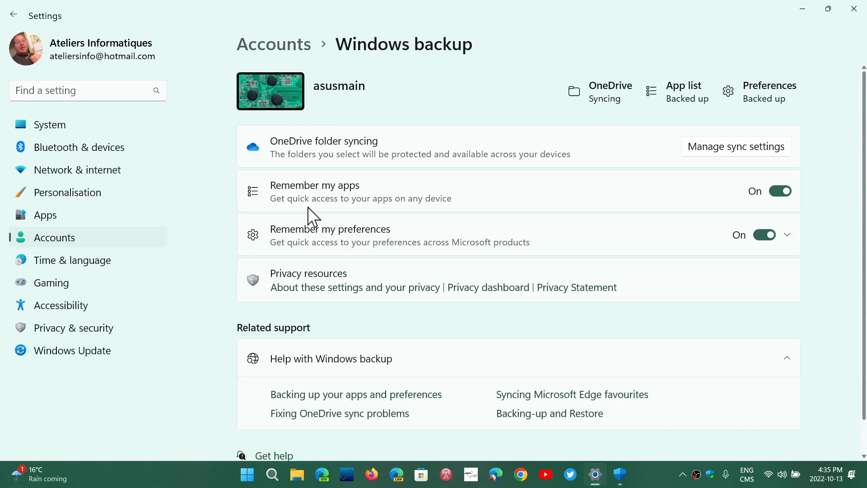
{"action": "mouse_move", "coordinate": [398, 156]}
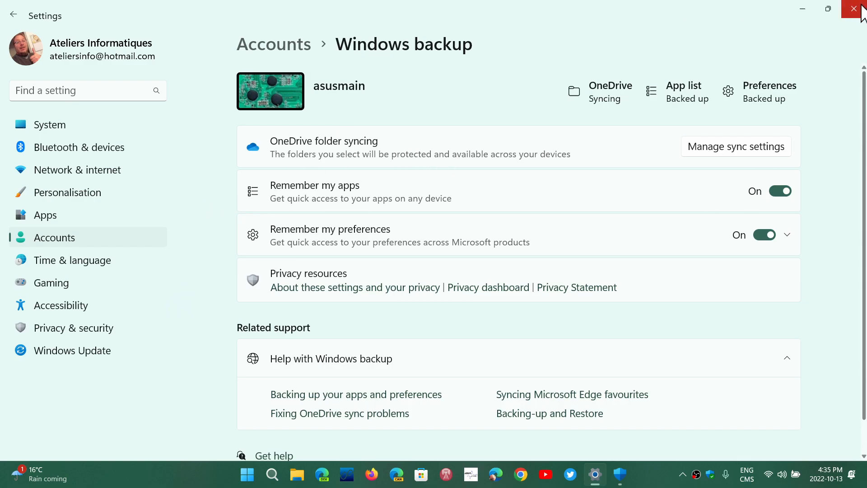
Step: Close the Settings window so Account protection shows again
{"action": "left_click", "coordinate": [853, 9]}
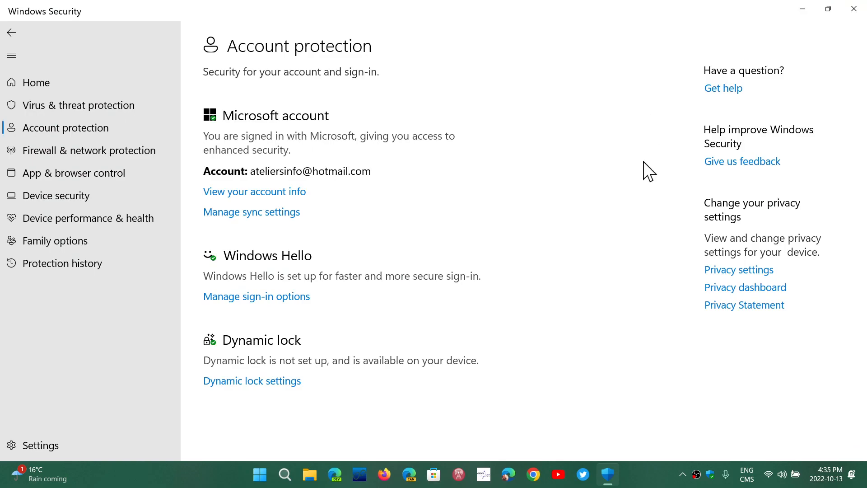
{"action": "mouse_move", "coordinate": [607, 293]}
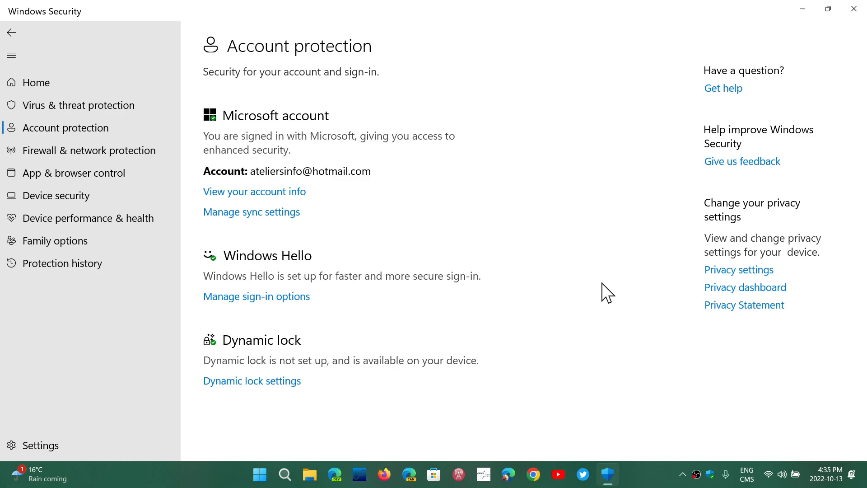
{"action": "mouse_move", "coordinate": [255, 296]}
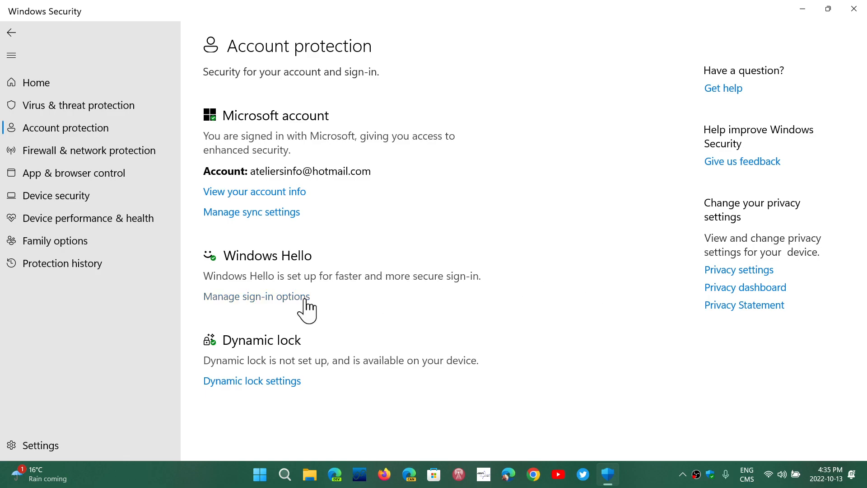
{"action": "mouse_move", "coordinate": [284, 308]}
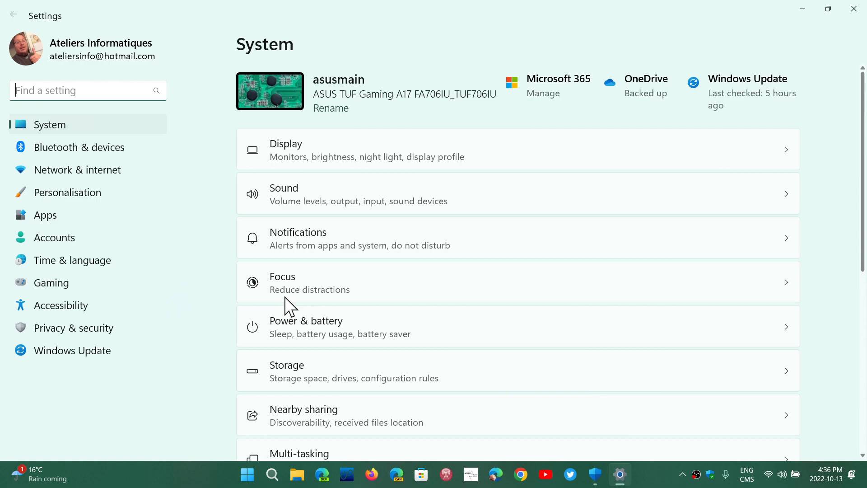
Step: Show the Accounts page in Settings scrolled to its account settings list
{"action": "left_click", "coordinate": [54, 237]}
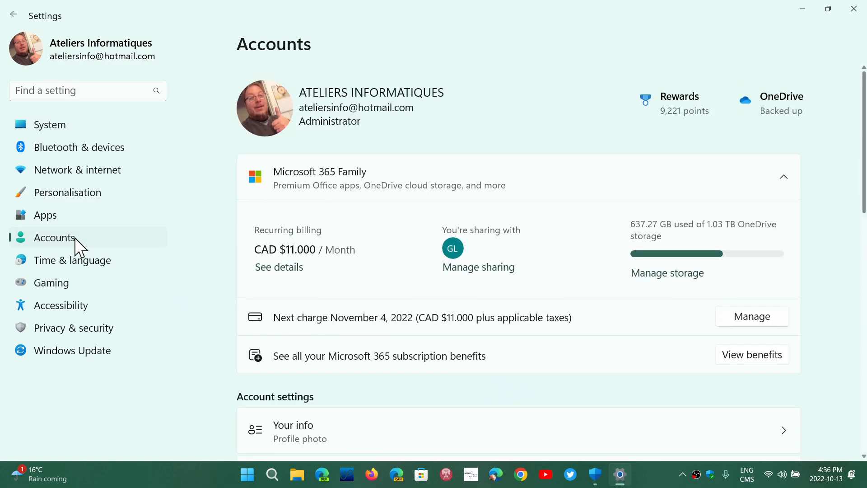
{"action": "scroll", "scroll_direction": "down", "scroll_amount": 3}
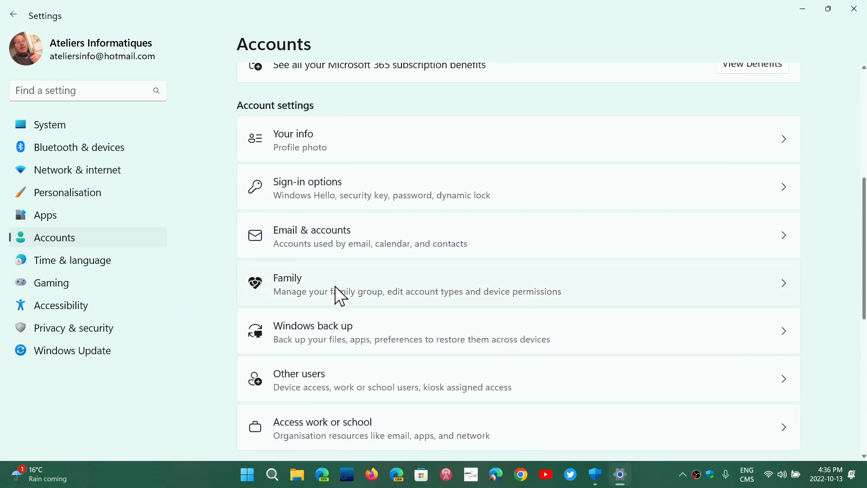
{"action": "mouse_move", "coordinate": [408, 195]}
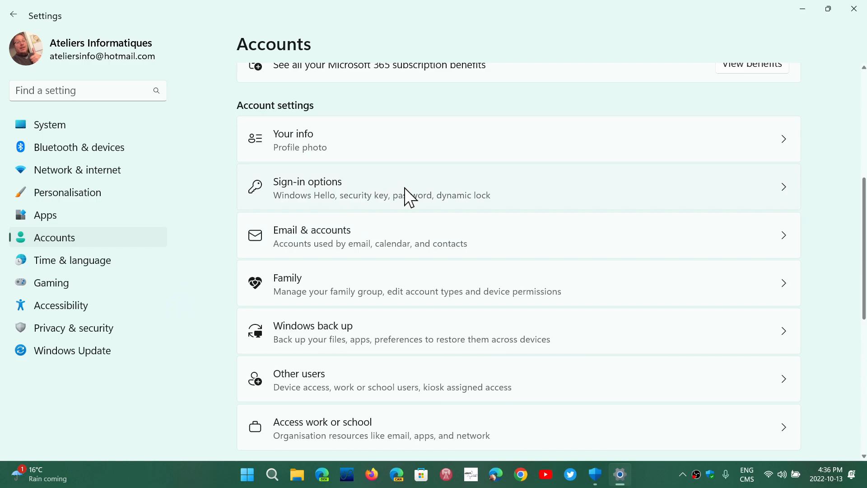
Step: Bring up Accounts > Sign-in options listing facial, fingerprint, PIN and security key methods
{"action": "left_click", "coordinate": [387, 187]}
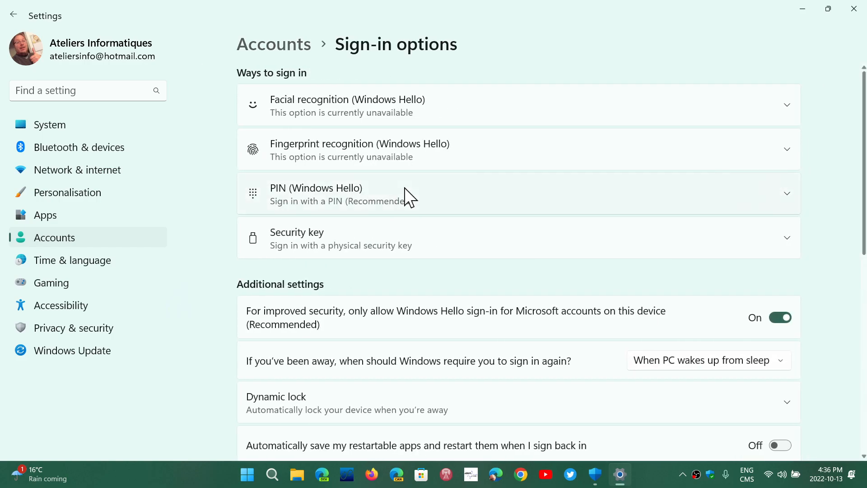
{"action": "mouse_move", "coordinate": [547, 235]}
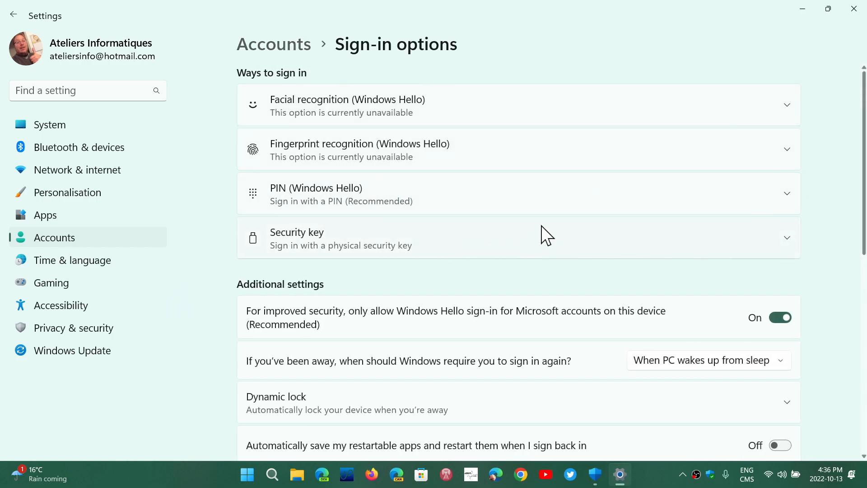
{"action": "mouse_move", "coordinate": [545, 287]}
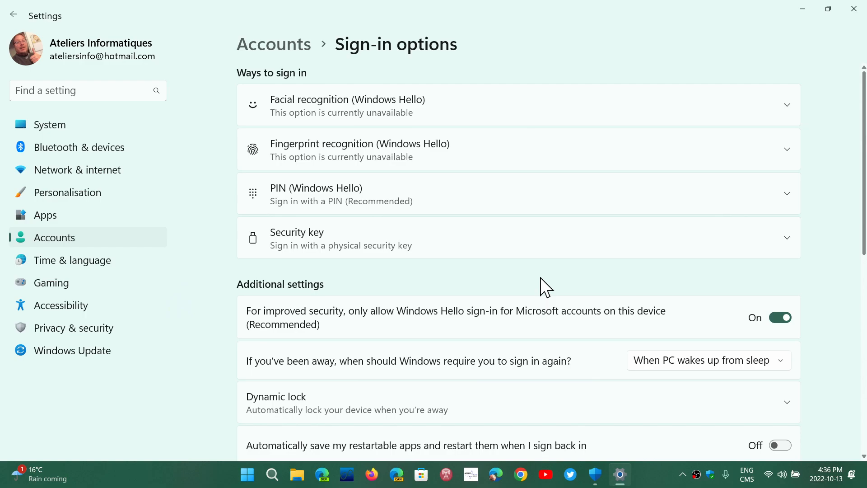
{"action": "mouse_move", "coordinate": [452, 307]}
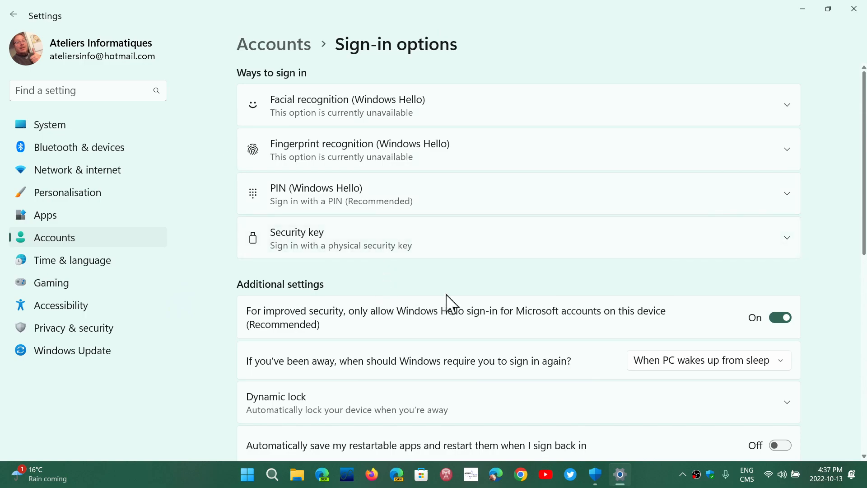
{"action": "mouse_move", "coordinate": [477, 292]}
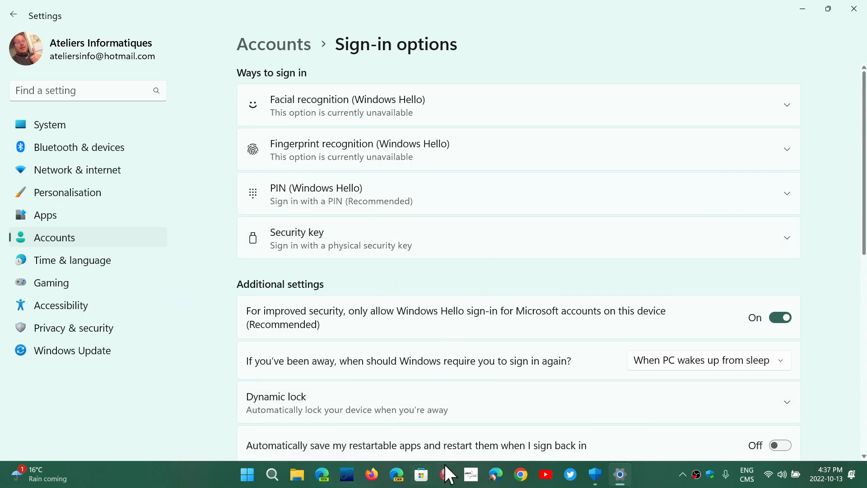
Step: Return to Windows Security and follow the Dynamic lock settings link into Settings
{"action": "left_click", "coordinate": [595, 474]}
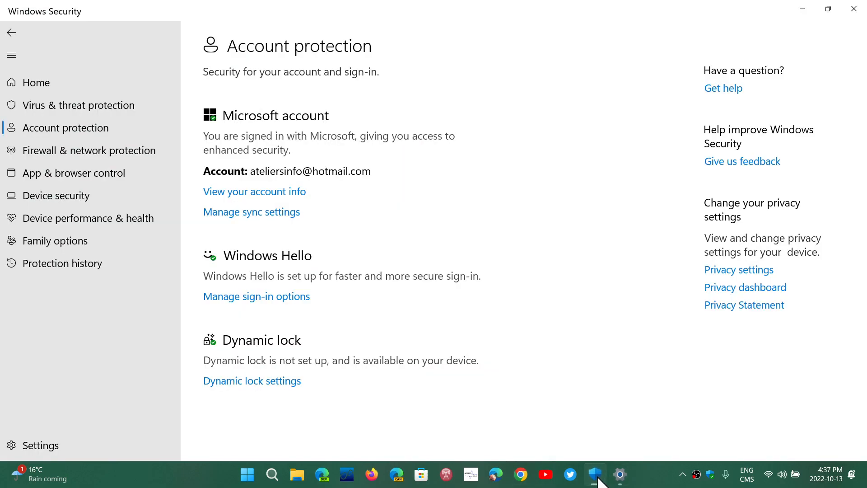
{"action": "mouse_move", "coordinate": [461, 411]}
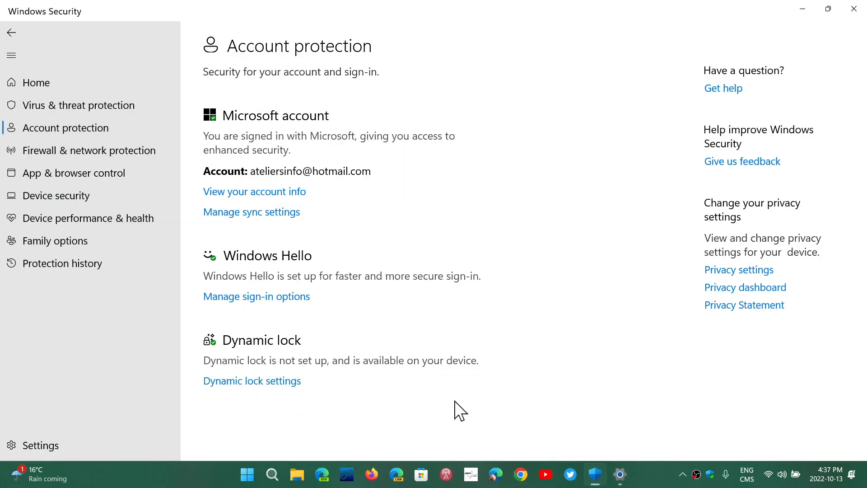
{"action": "mouse_move", "coordinate": [353, 404]}
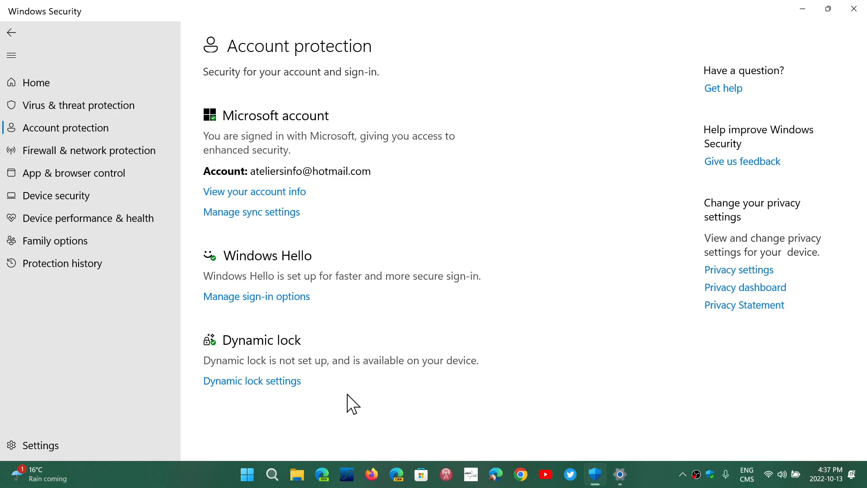
{"action": "left_click", "coordinate": [252, 380]}
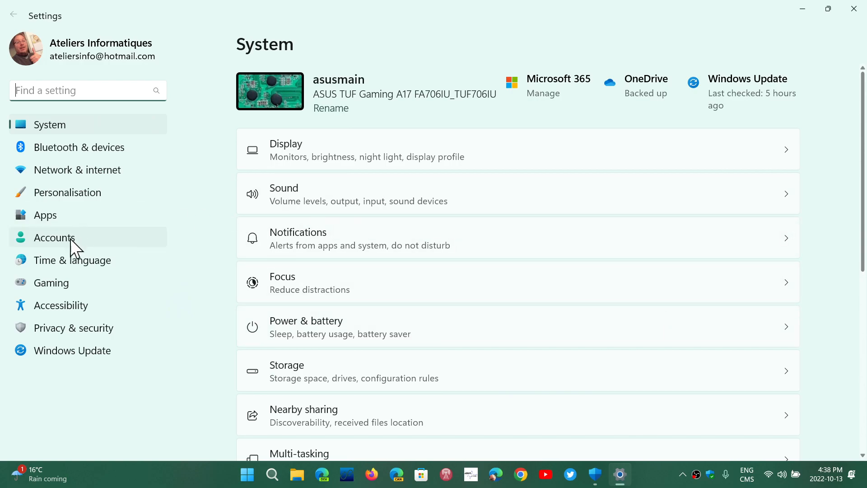
{"action": "mouse_move", "coordinate": [93, 226]}
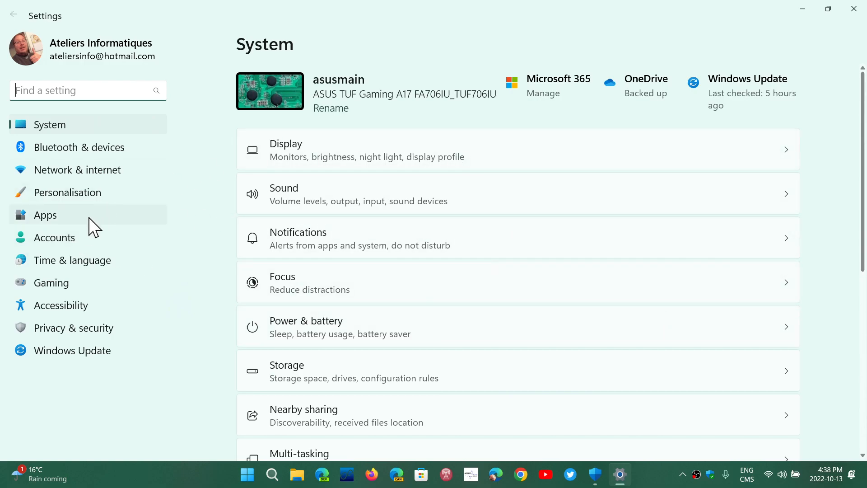
Step: Navigate to Accounts > Sign-in options to reach the Dynamic lock setting
{"action": "left_click", "coordinate": [54, 238]}
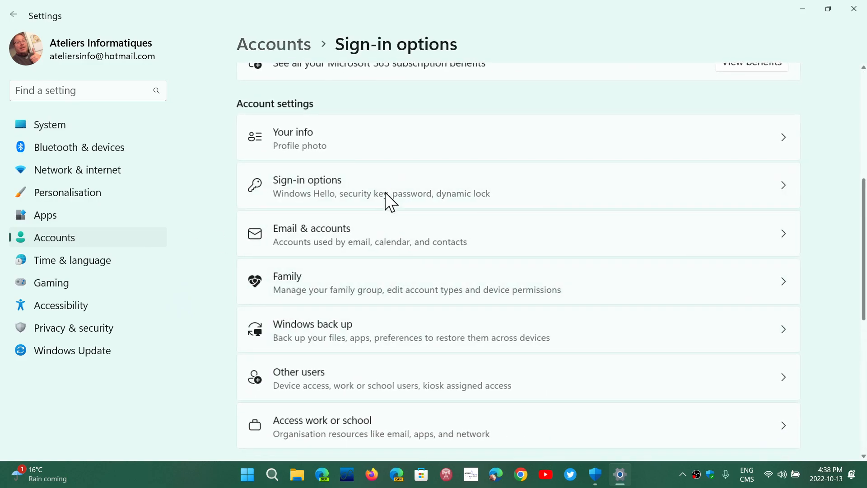
{"action": "left_click", "coordinate": [388, 186]}
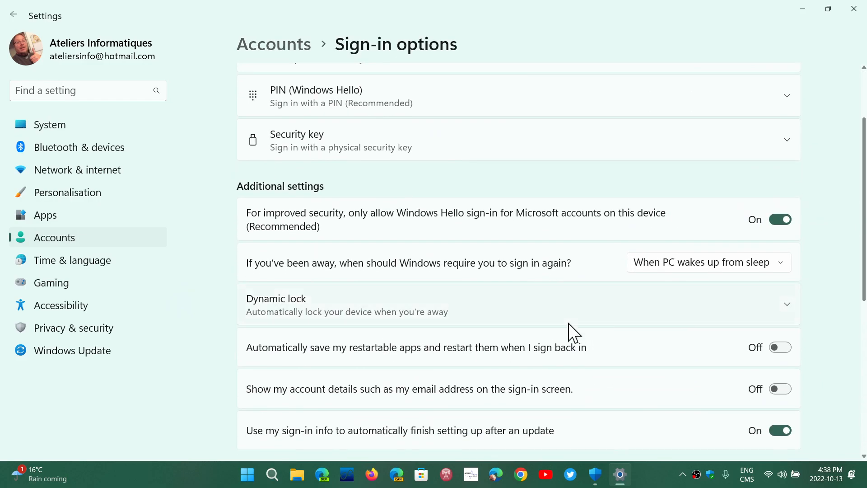
{"action": "mouse_move", "coordinate": [662, 312]}
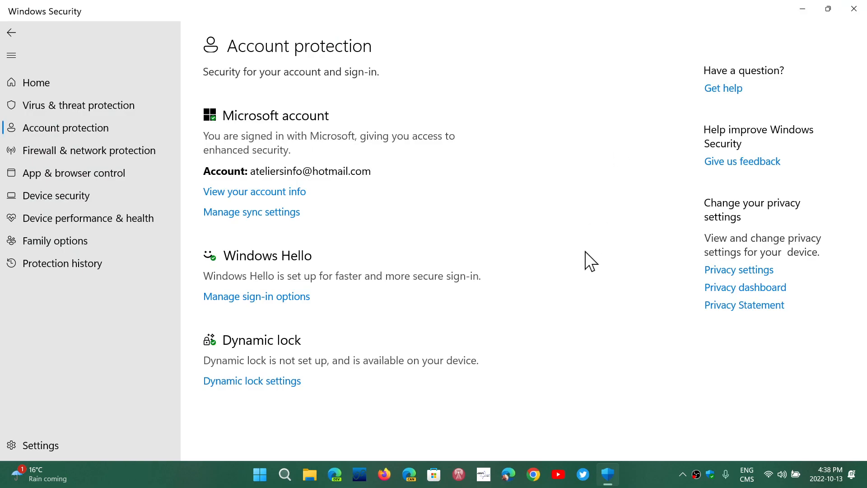
{"action": "mouse_move", "coordinate": [639, 477]}
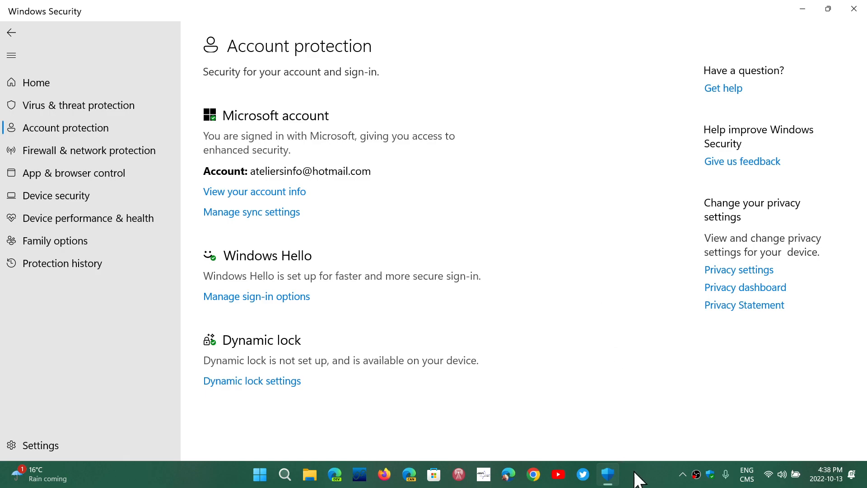